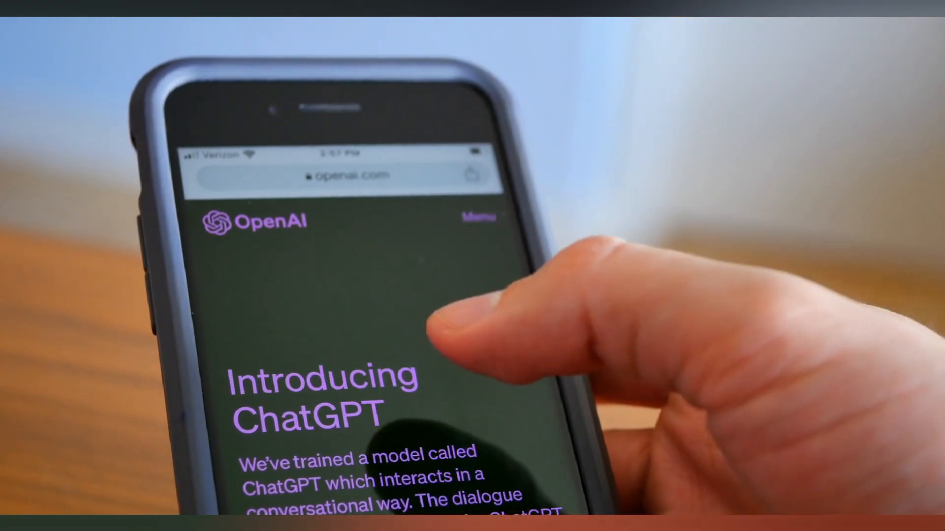
scroll(down, 3)
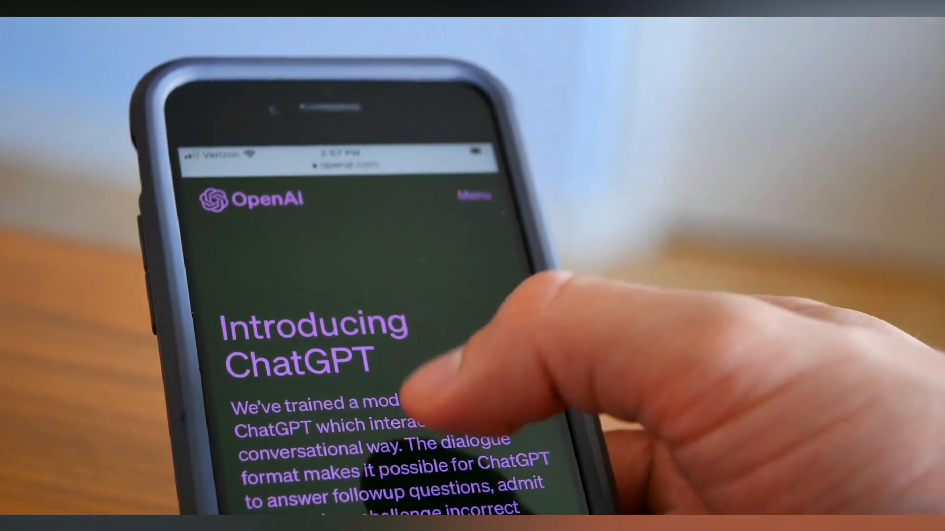